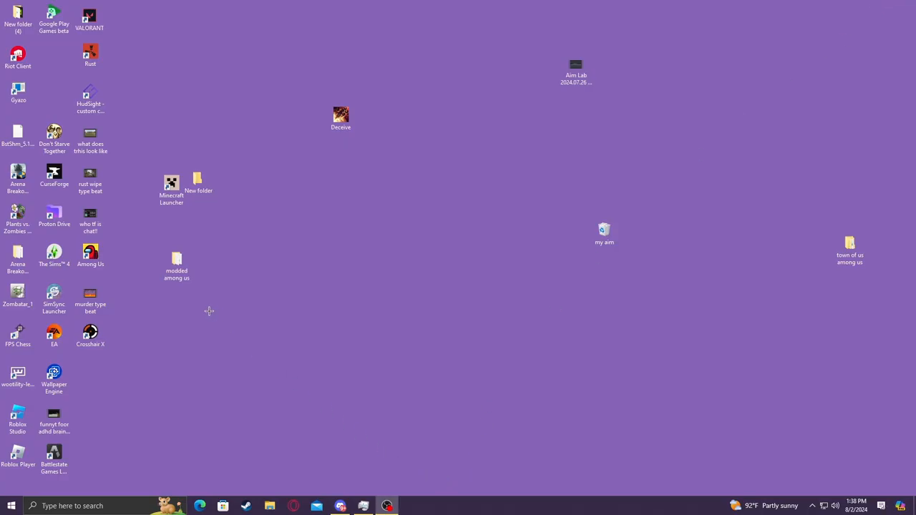
Step: Select Among Us in the Steam Library and bring up its Manage options with Browse local files
click(246, 507)
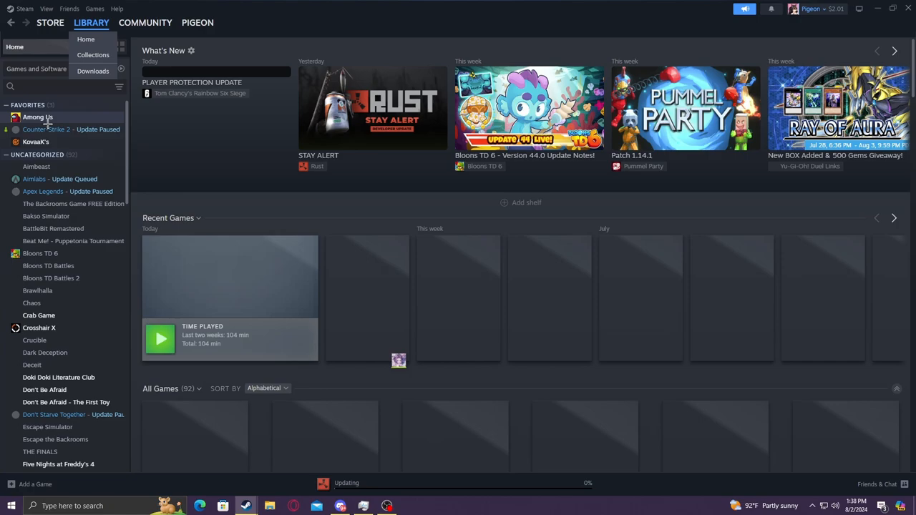
click(38, 117)
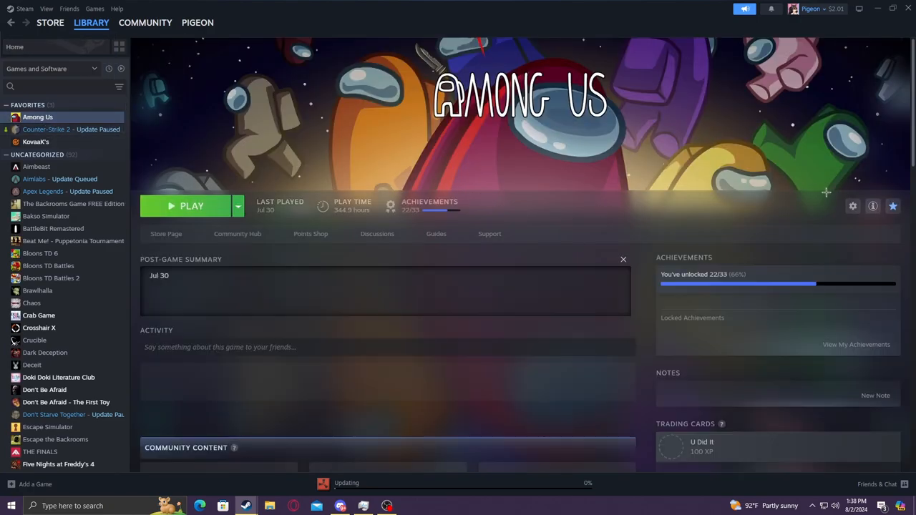
click(853, 206)
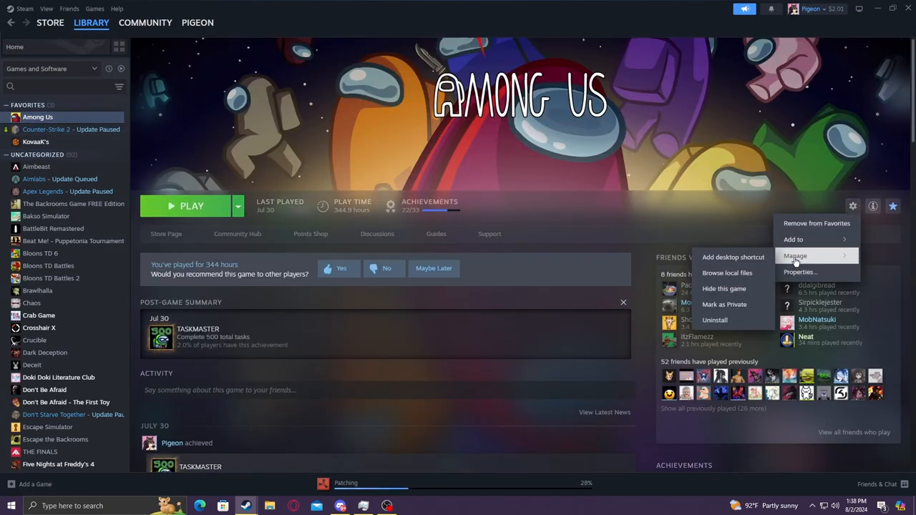
Step: Browse the Among Us install folder and copy every game file in it
click(727, 272)
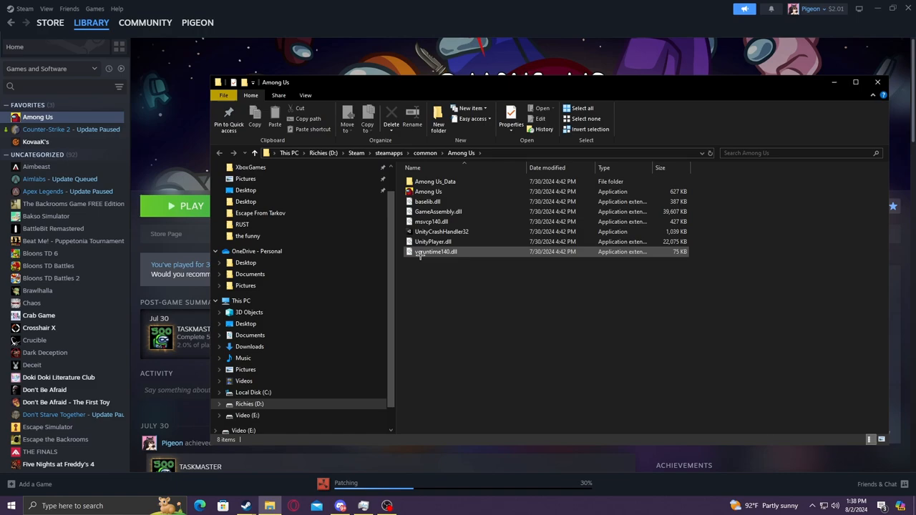
key(ctrl+a)
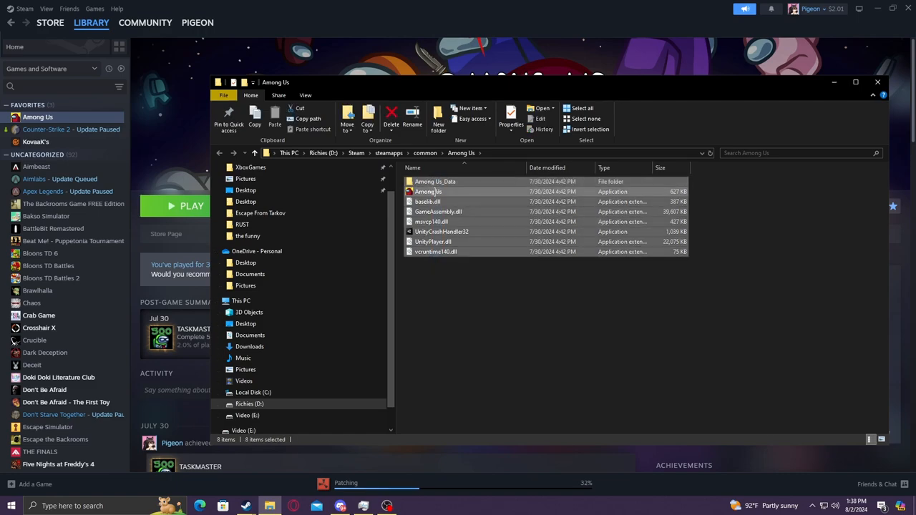
click(440, 232)
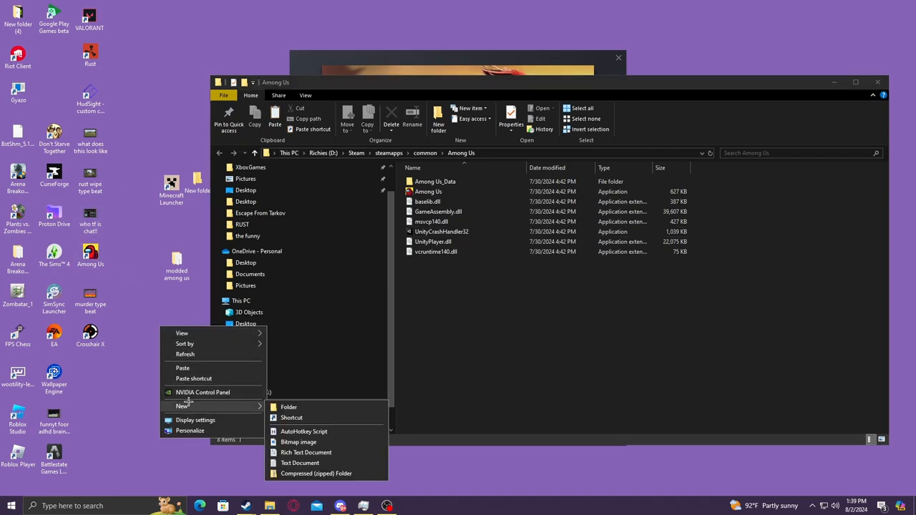
Step: Create New folder (2) on the desktop and paste the copied game files into it
click(290, 406)
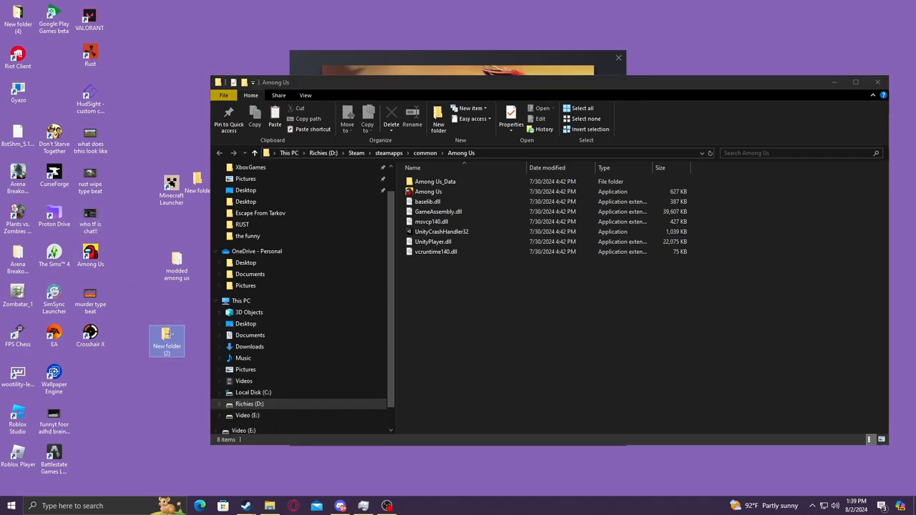
right_click(494, 243)
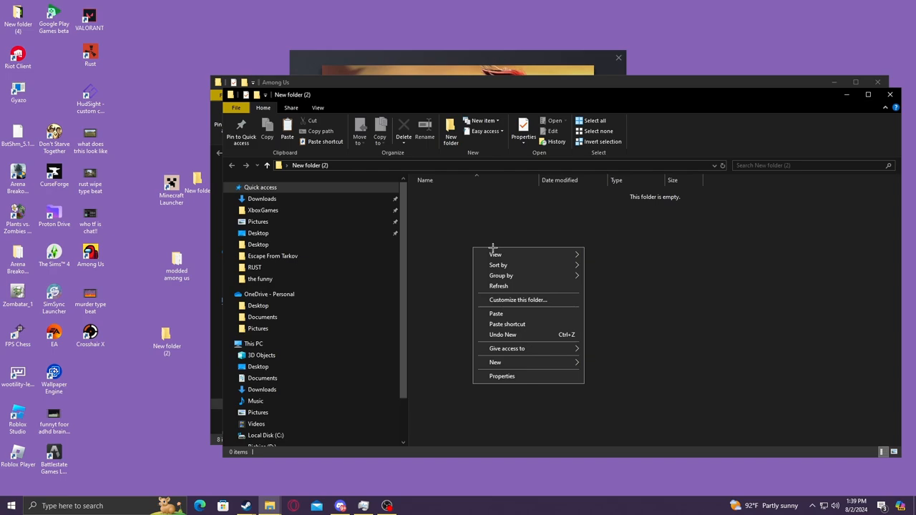
click(495, 314)
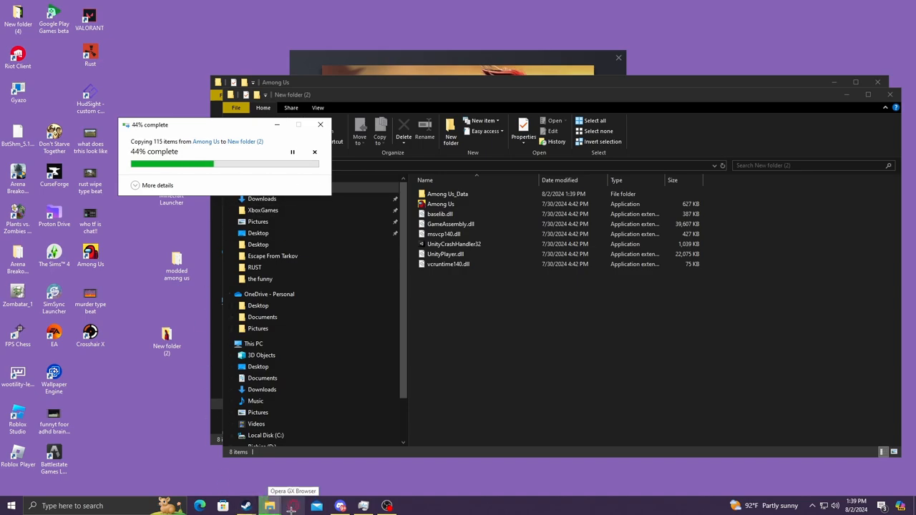
Step: From the #mods channel open the YouTube tutorial and its linked The Other Roles GitHub page
click(341, 507)
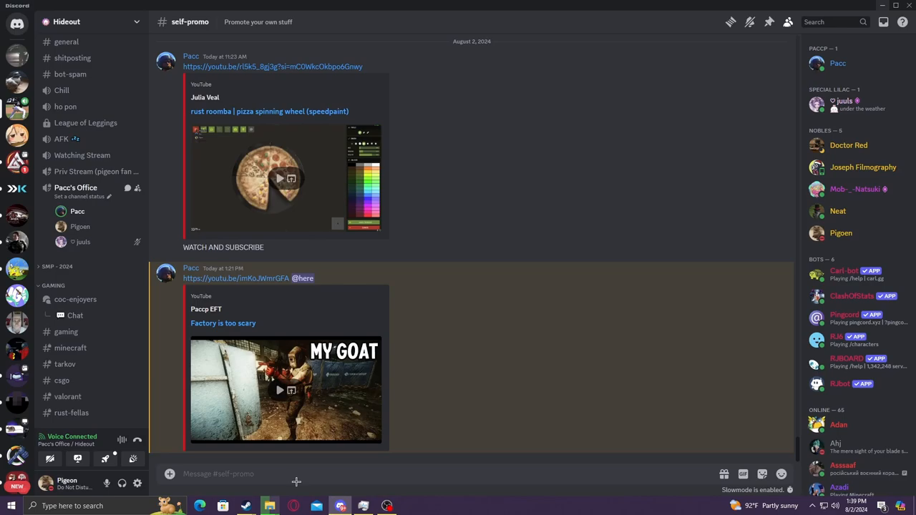
scroll(up, 3)
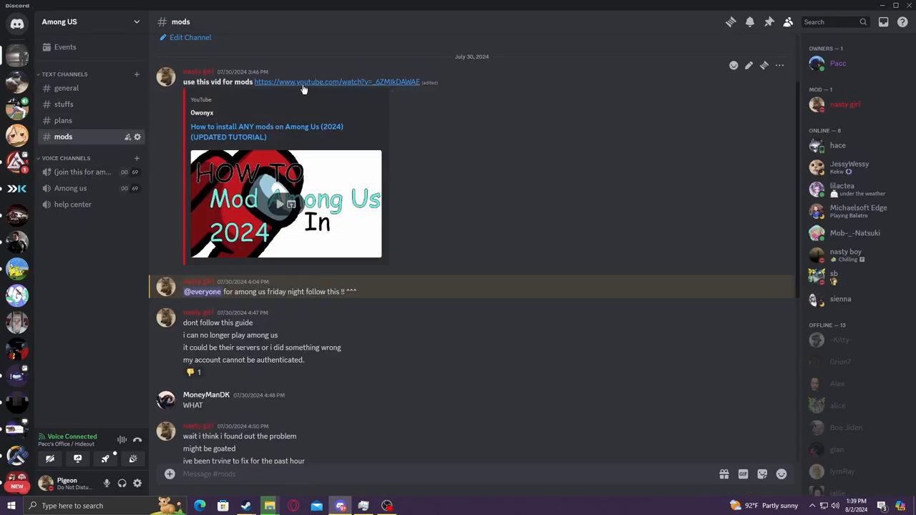
click(338, 82)
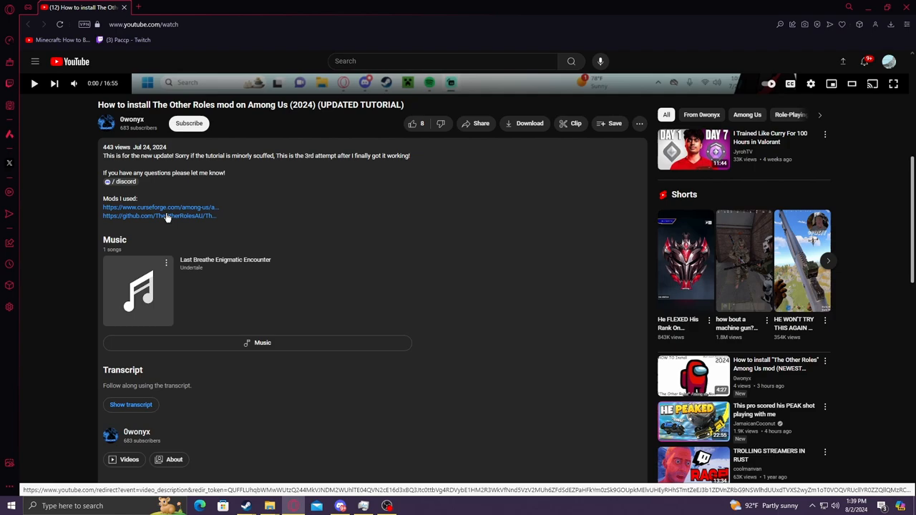
click(159, 215)
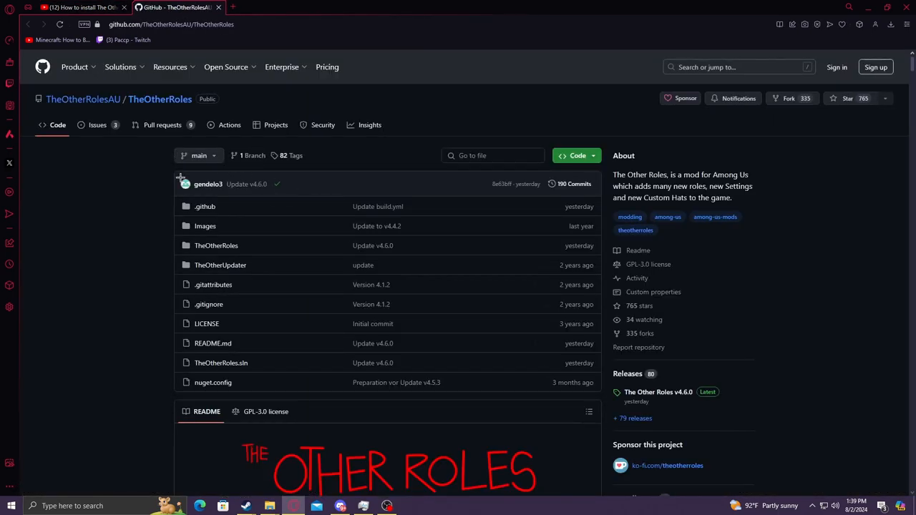
Step: Scroll the README to the Windows Installation Steam section
scroll(down, 3)
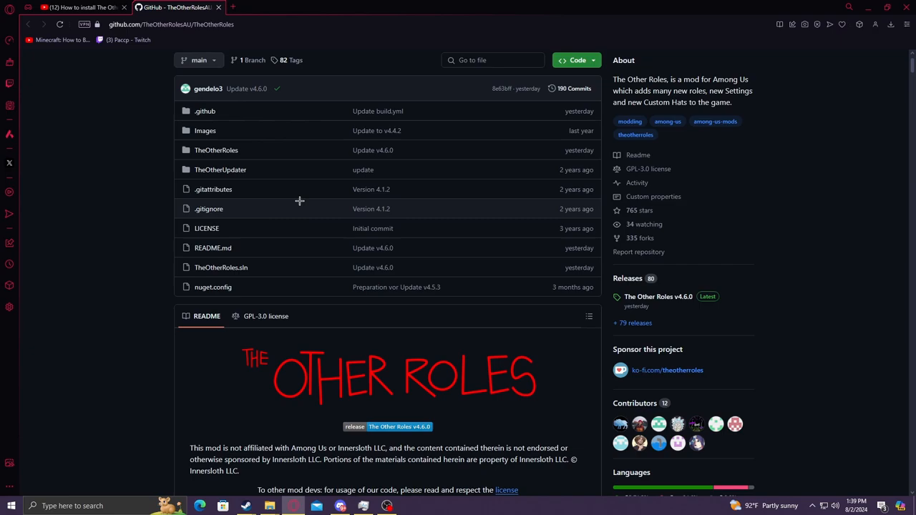
scroll(down, 3)
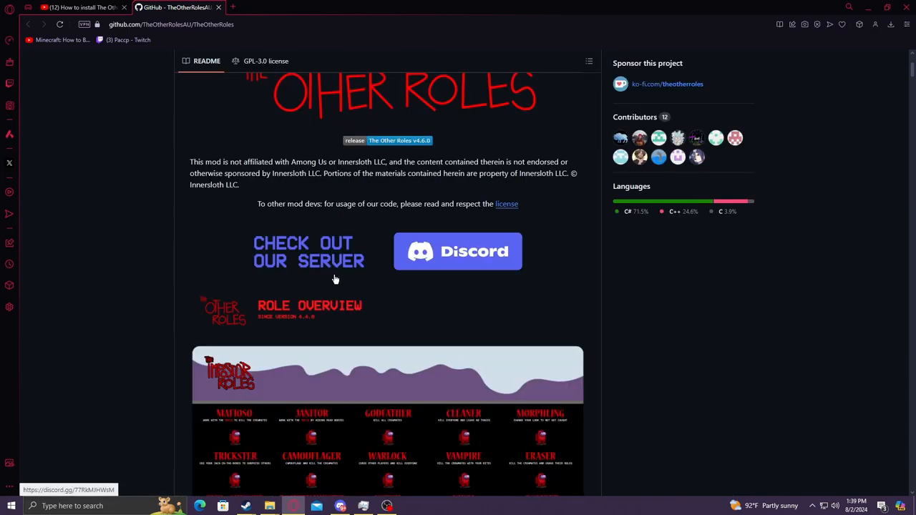
scroll(up, 3)
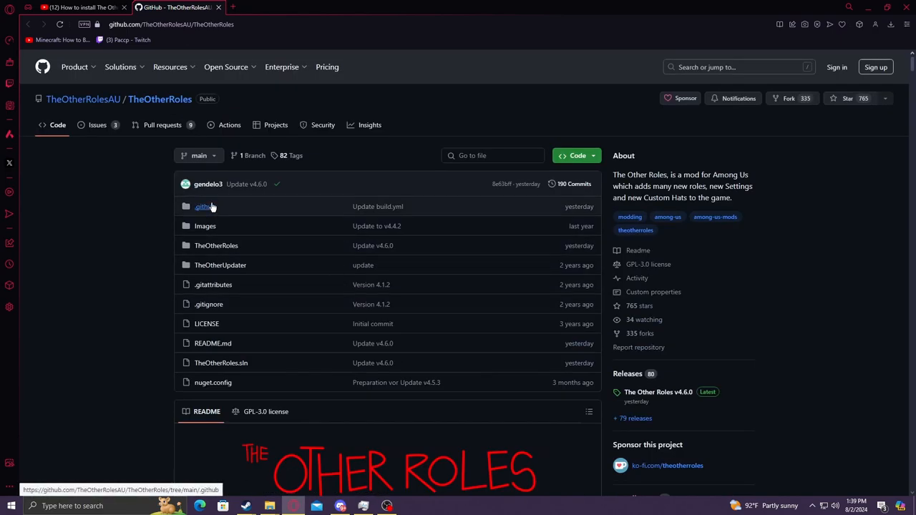
mouse_move(352, 318)
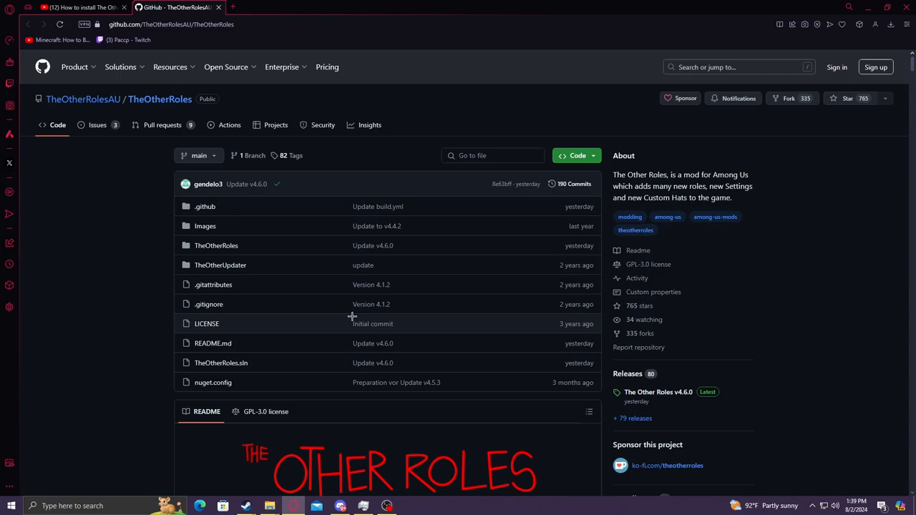
scroll(down, 3)
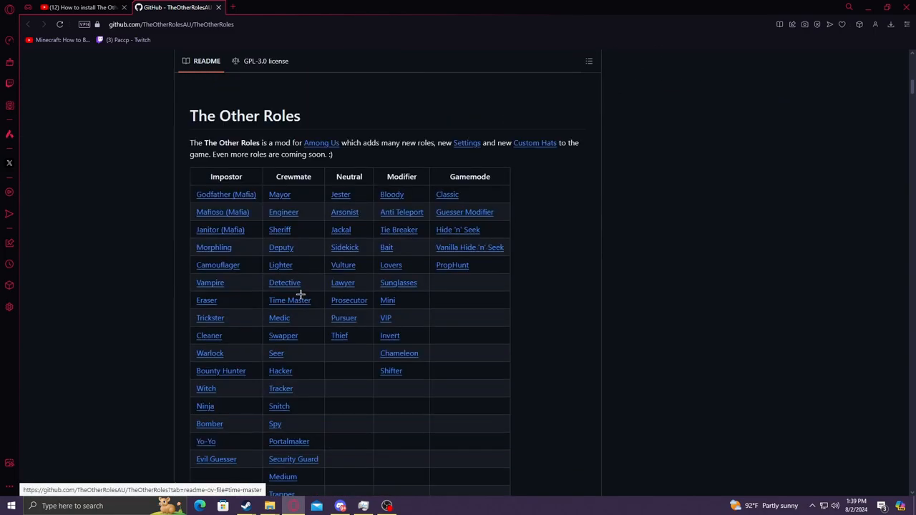
scroll(down, 3)
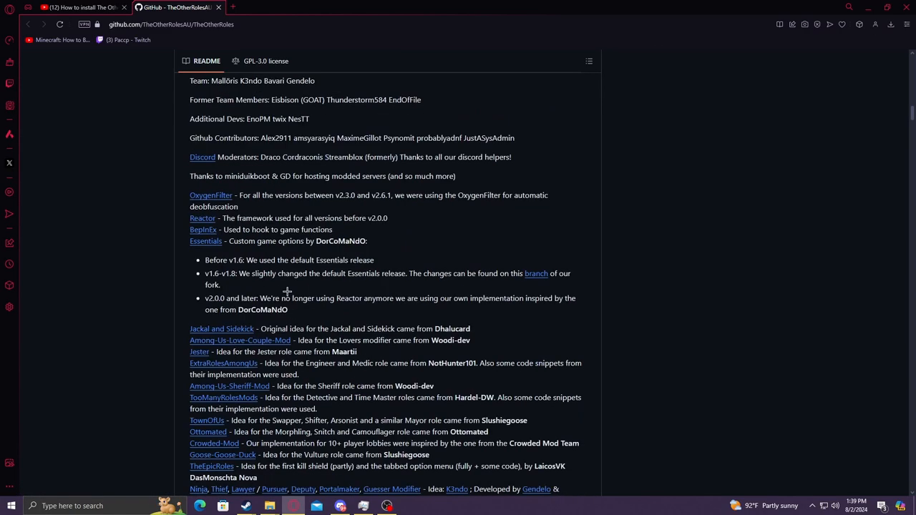
scroll(up, 3)
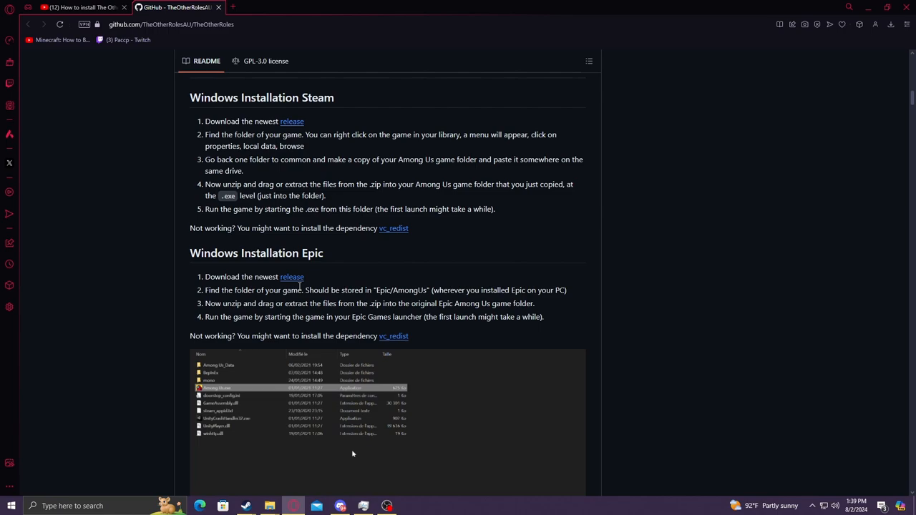
mouse_move(292, 121)
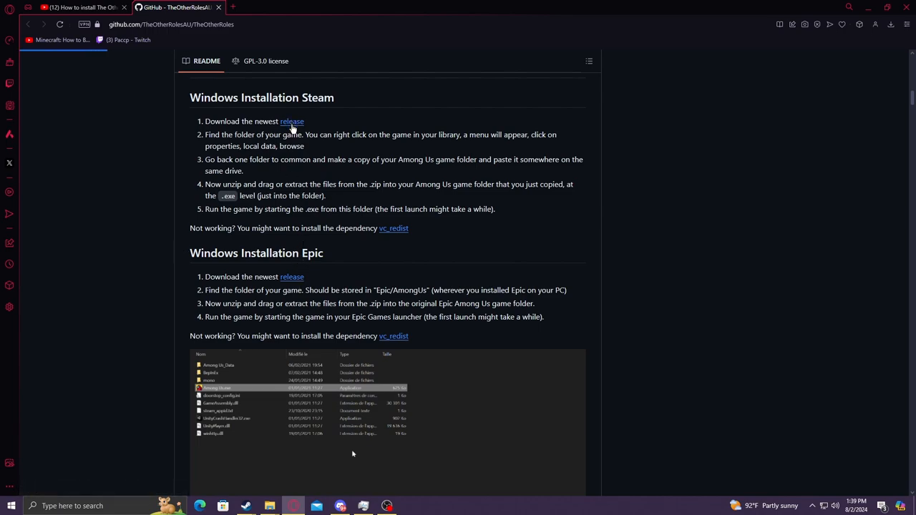
Step: Go to the latest release and download the TheOtherRoles.zip asset
click(292, 120)
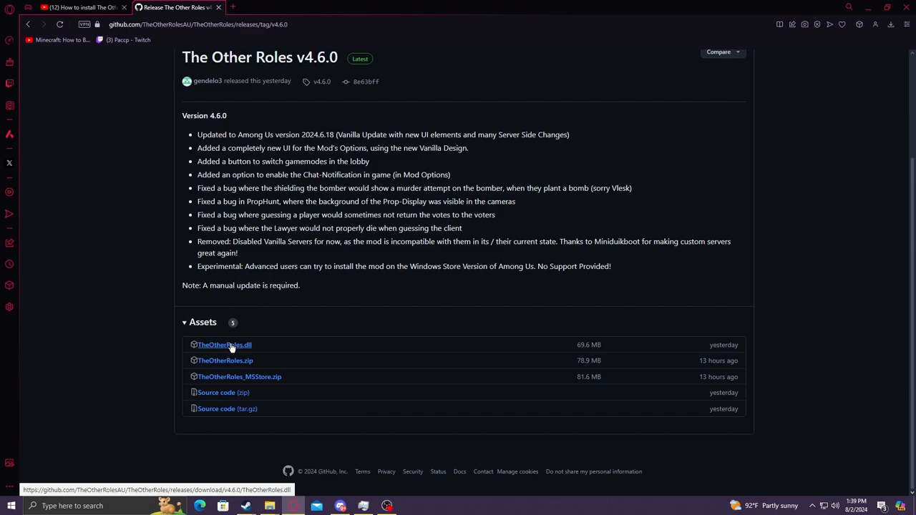
mouse_move(238, 347)
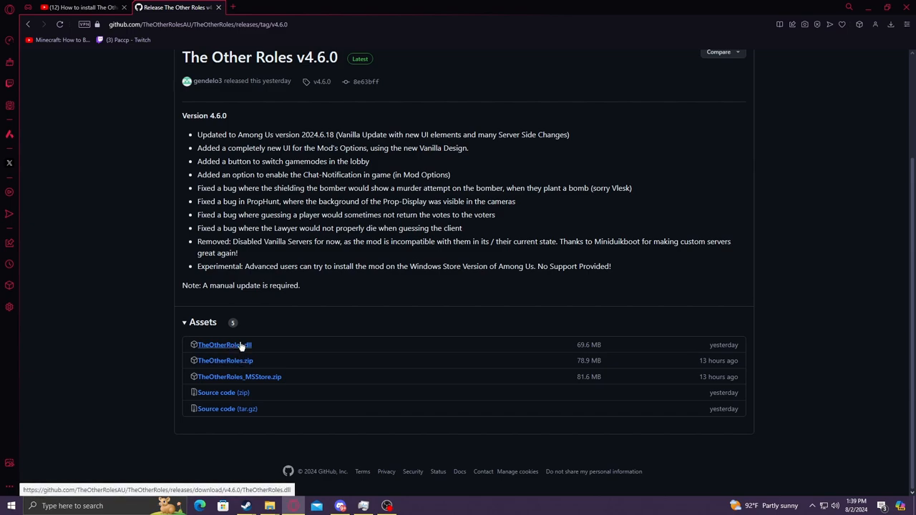
mouse_move(226, 360)
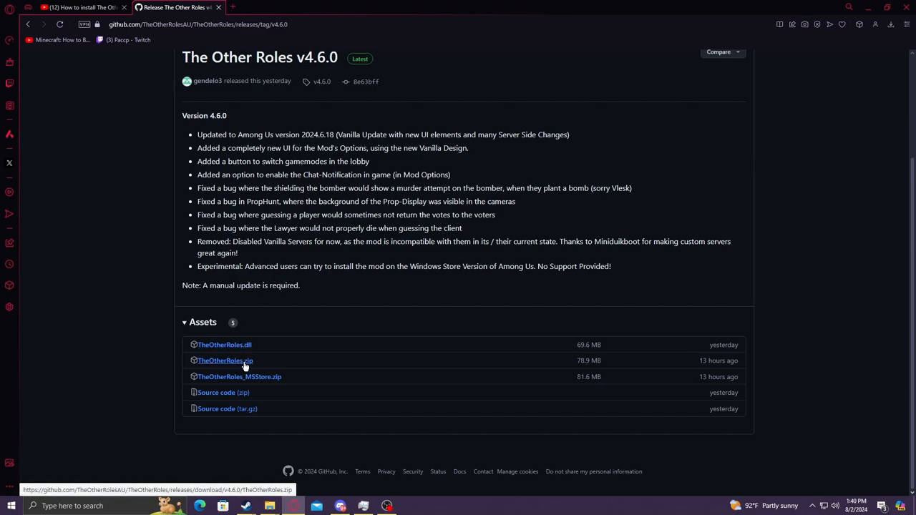
click(226, 361)
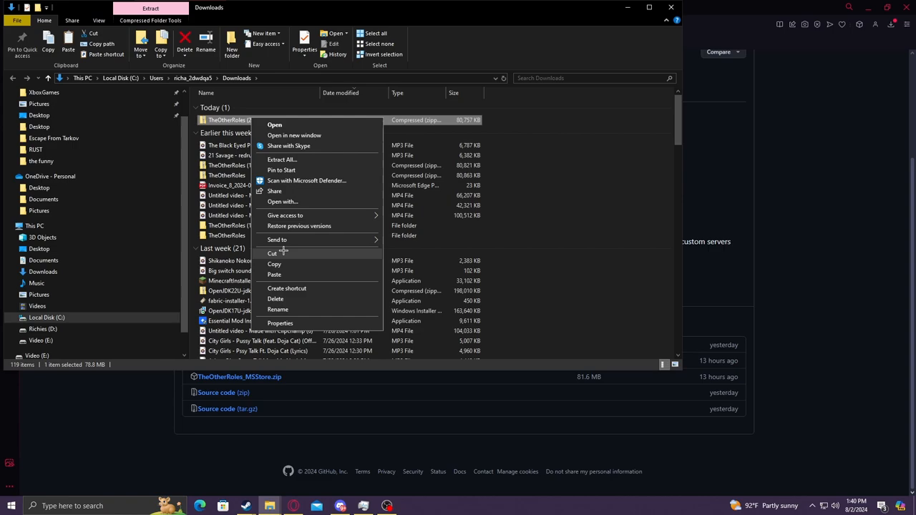
Step: Extract TheOtherRoles.zip into Downloads and copy all extracted mod files for the game folder copy
click(282, 159)
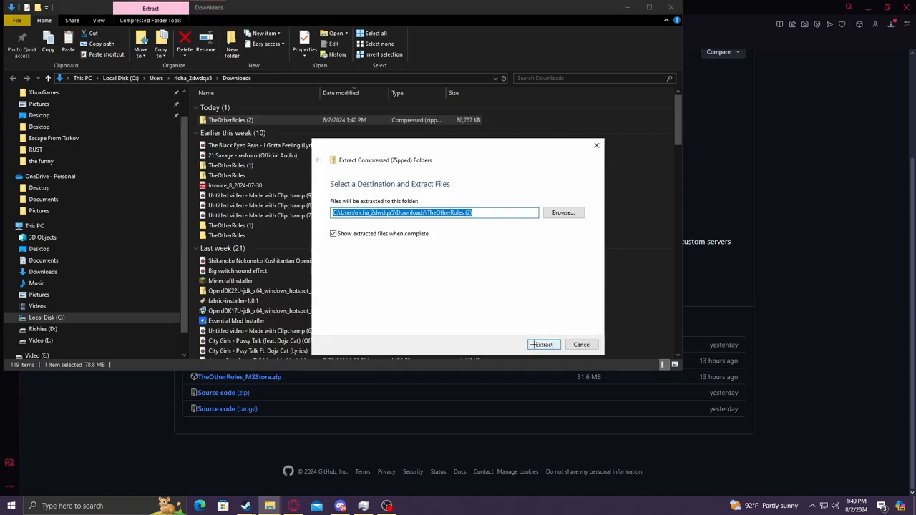
click(544, 344)
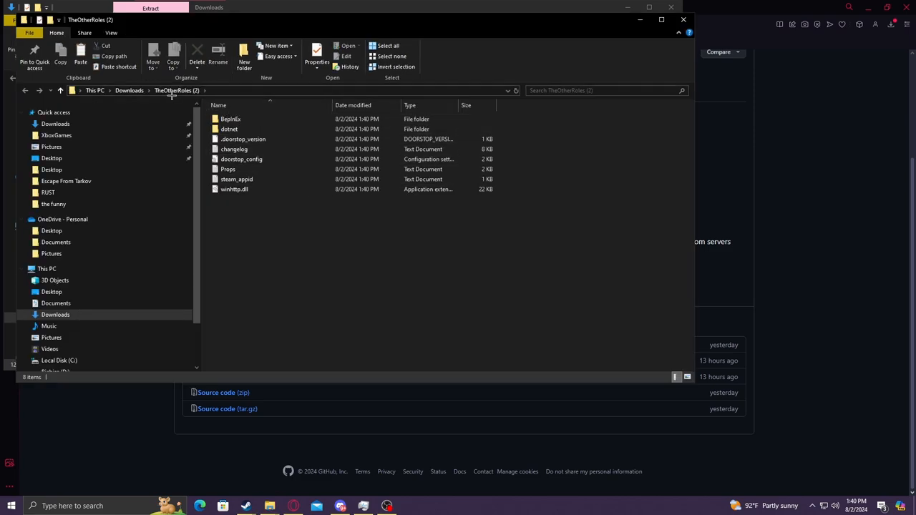
key(ctrl+a)
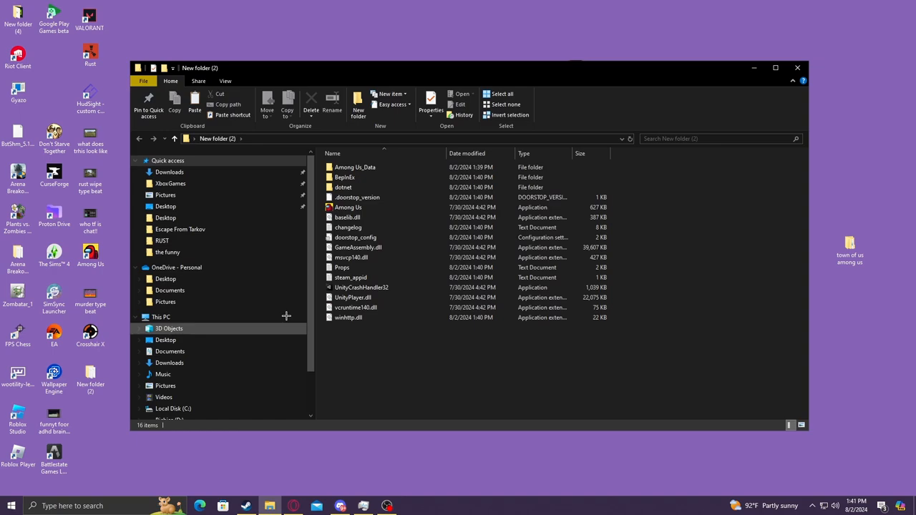
Step: Run Among Us.exe from the modded game folder
click(349, 206)
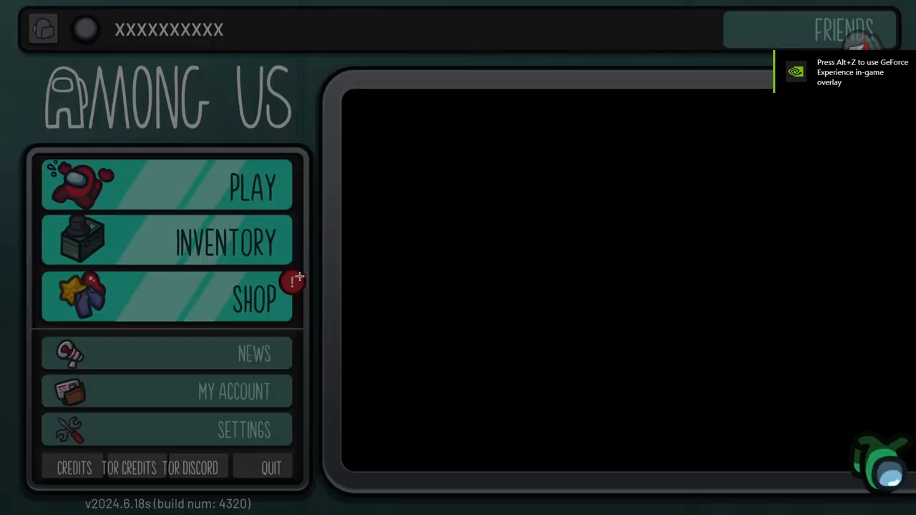
mouse_move(218, 179)
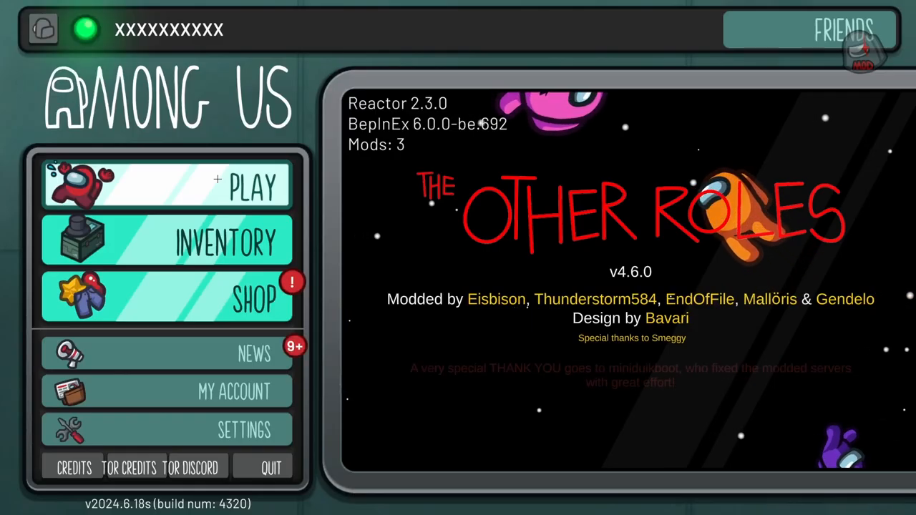
Step: Go to Play, choose the Modded NA (MNA) server and create a new game lobby
click(168, 185)
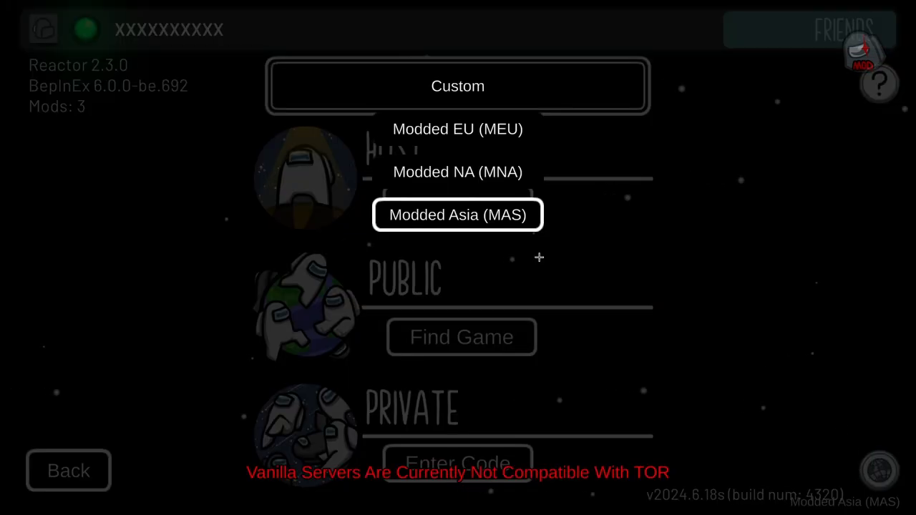
click(458, 171)
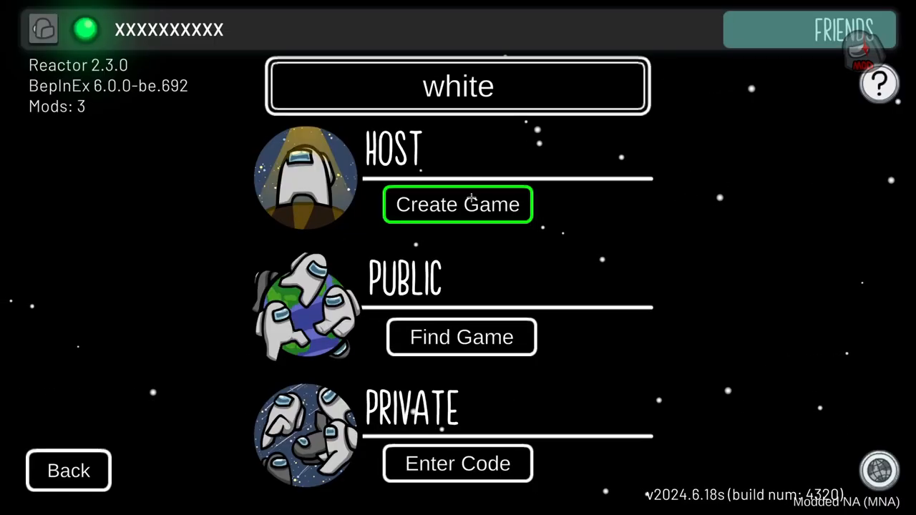
click(458, 203)
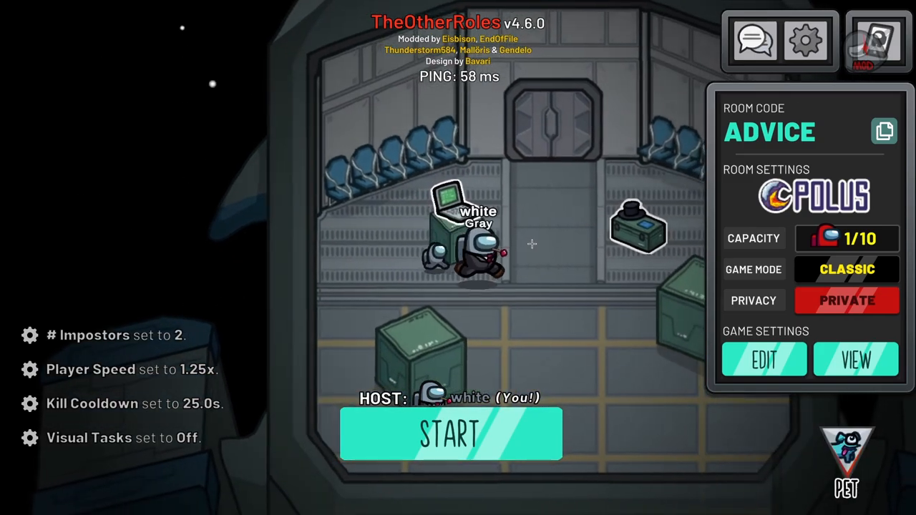
Step: Edit the lobby's game settings and look through the crewmate role options
click(763, 359)
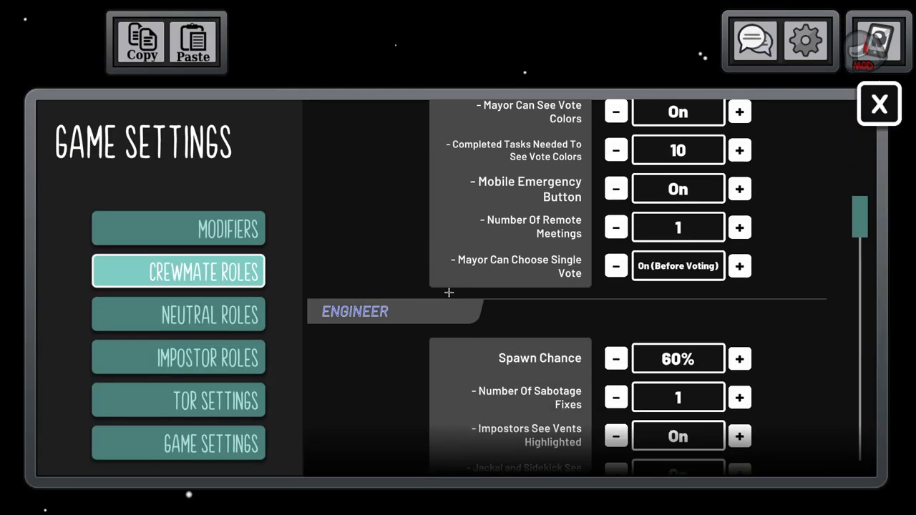
scroll(down, 3)
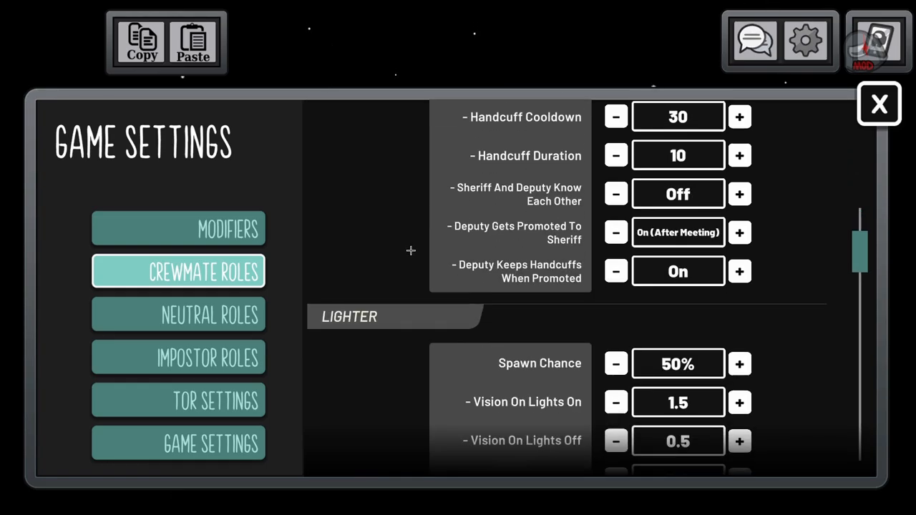
scroll(down, 3)
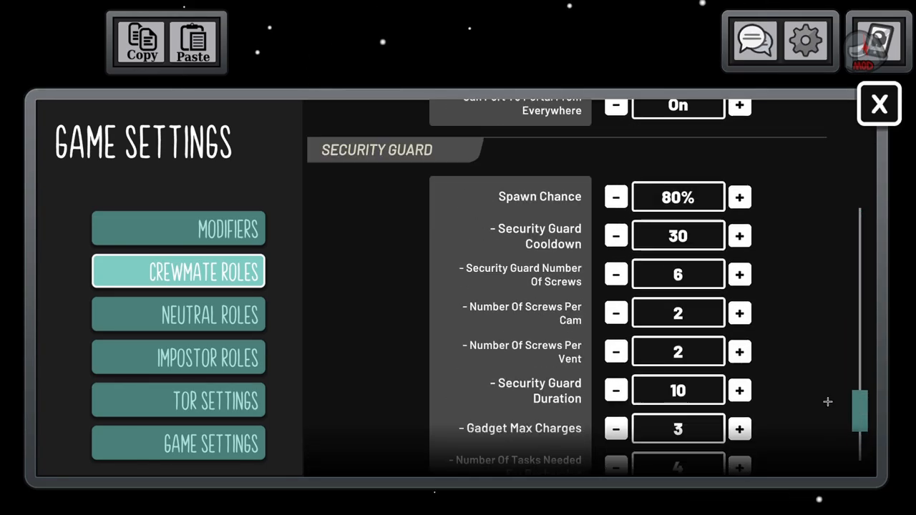
Step: Browse the Impostor Roles and TOR Settings pages of the mod settings
click(177, 315)
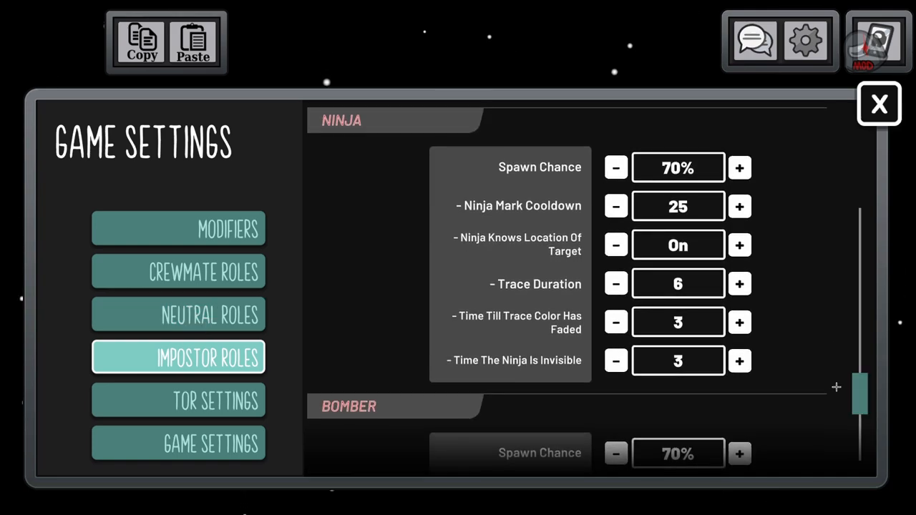
scroll(down, 3)
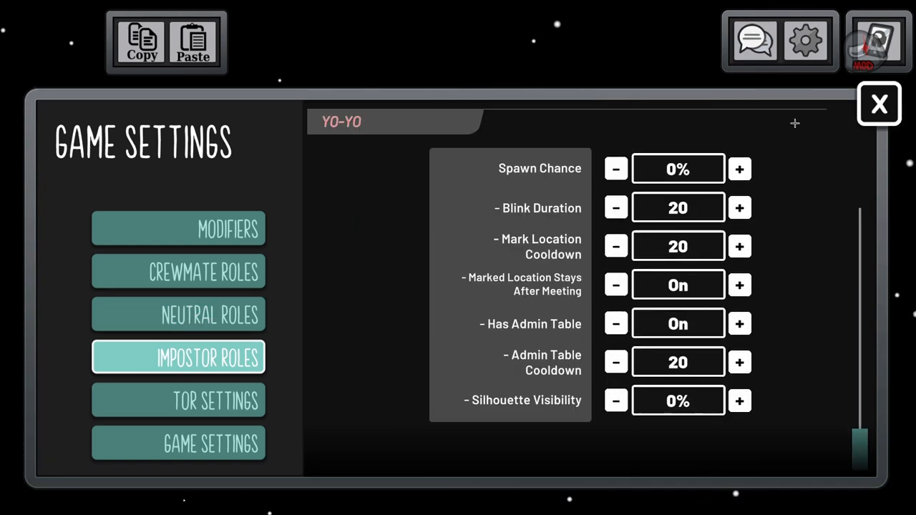
click(178, 229)
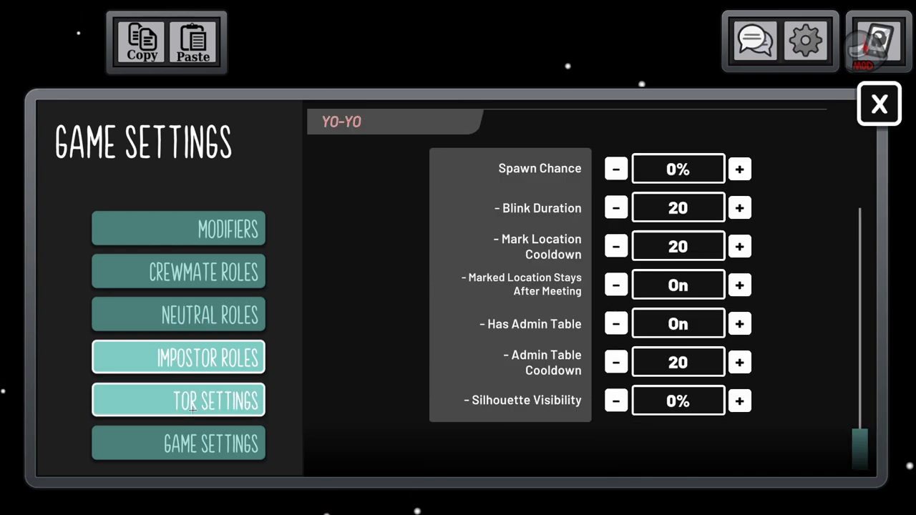
click(178, 401)
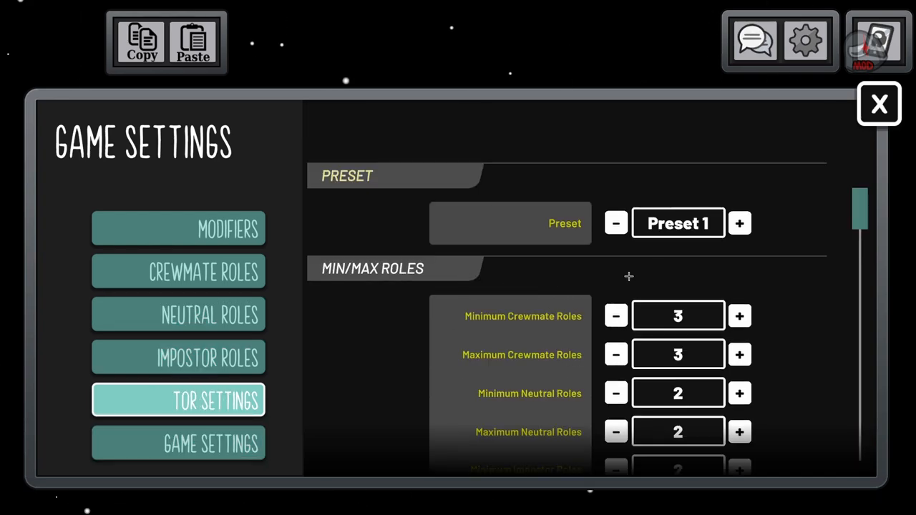
scroll(down, 3)
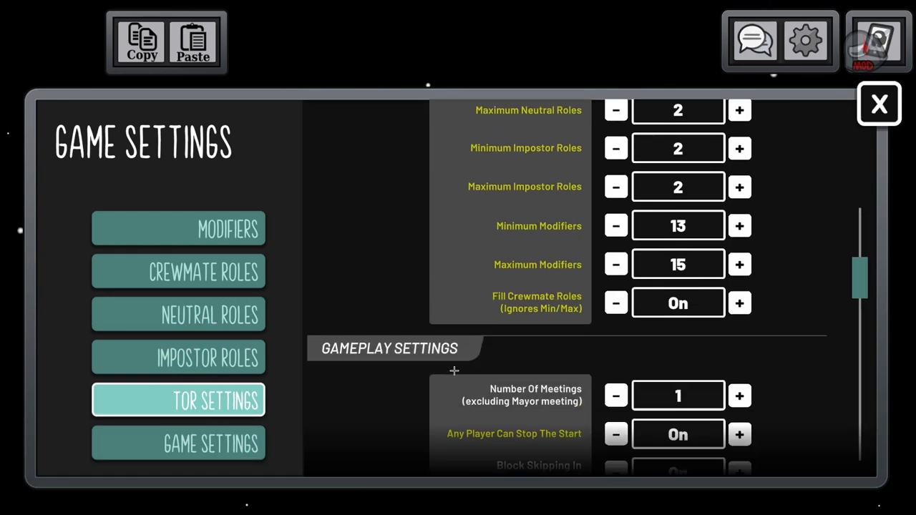